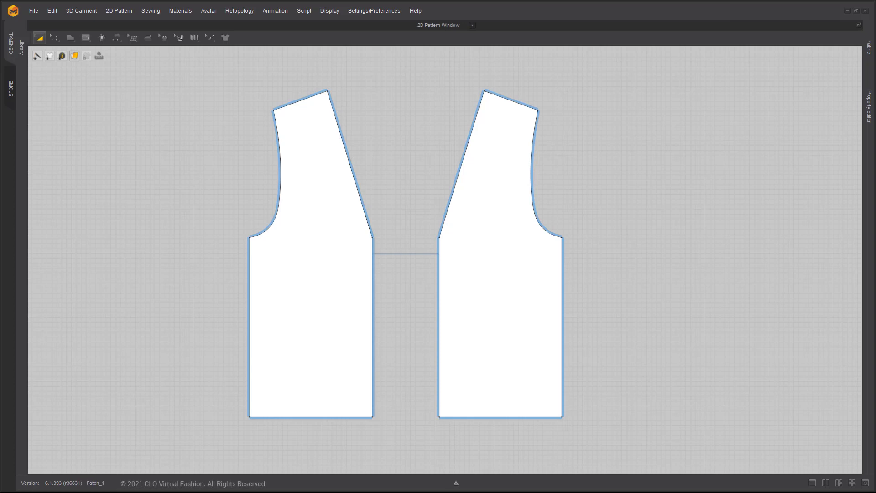
# - Select the two mirrored vest front panels and show the topology tool list
pyautogui.click(516, 291)
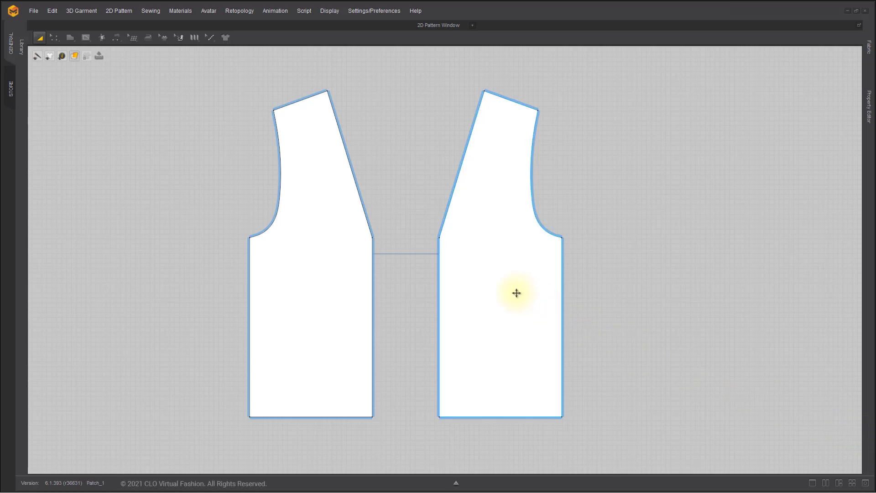
pyautogui.click(133, 38)
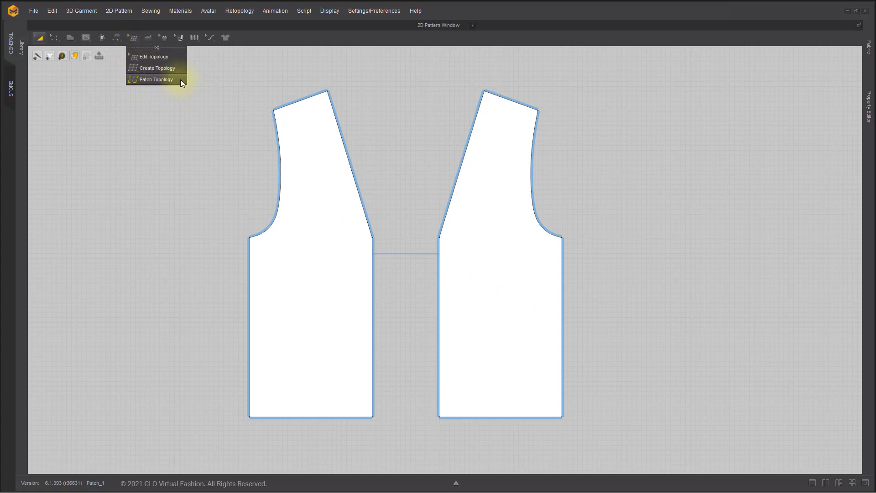
# - Switch to Patch Topology and set SubDivisions to 6, passing through 1
pyautogui.click(156, 79)
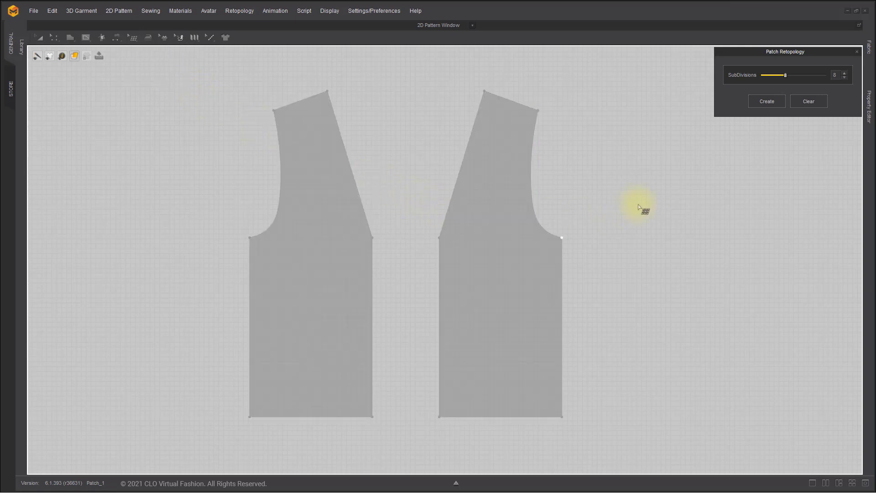
pyautogui.moveTo(782, 74); pyautogui.dragTo(762, 75)
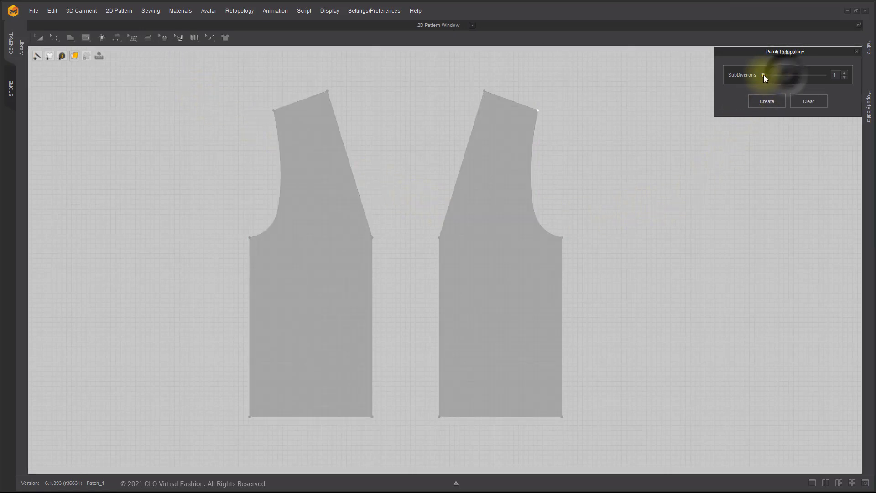
pyautogui.moveTo(763, 75); pyautogui.dragTo(784, 75)
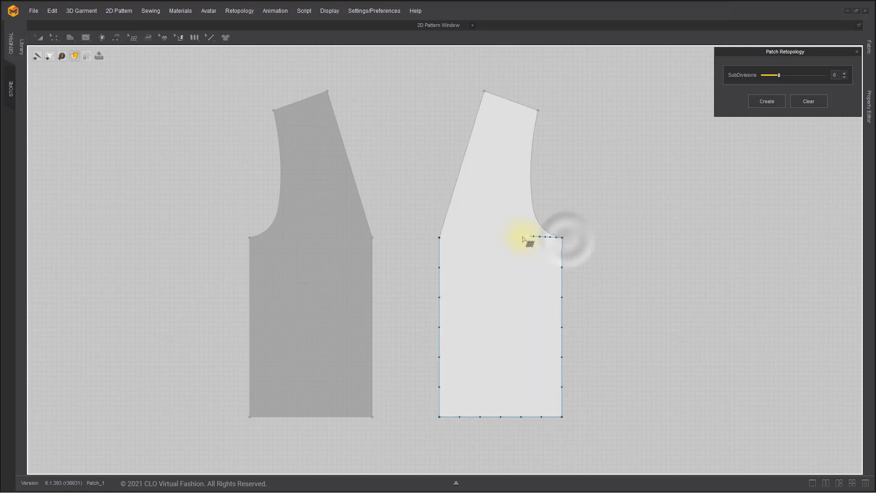
# - Patch the lower vest front panels and fine-tune the SubDivisions spinner for the patch edges
pyautogui.click(766, 101)
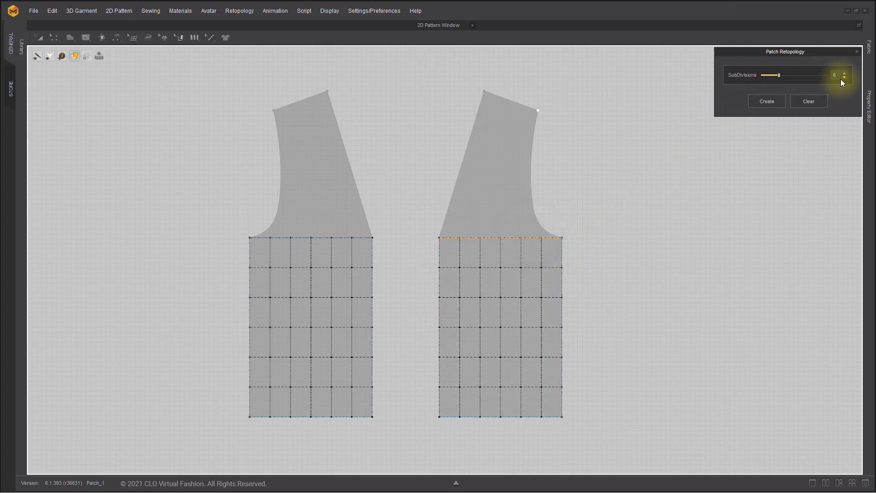
pyautogui.click(844, 78)
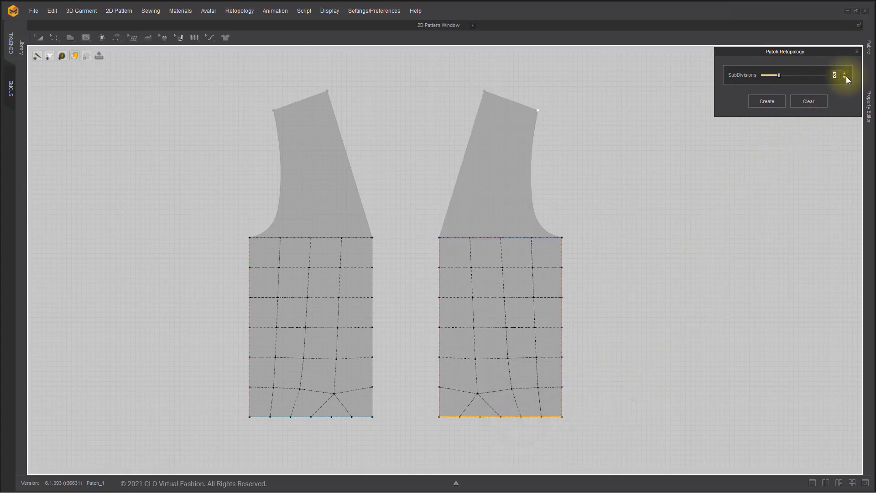
pyautogui.click(845, 72)
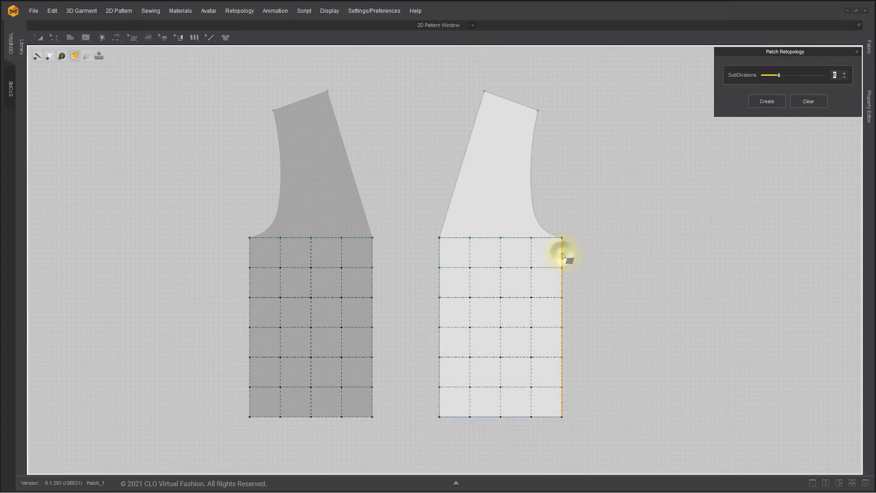
pyautogui.click(844, 72)
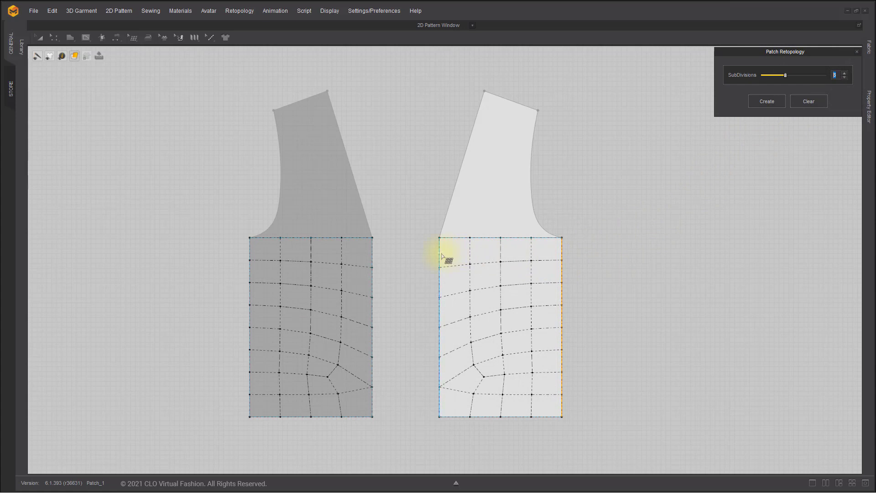
pyautogui.click(845, 73)
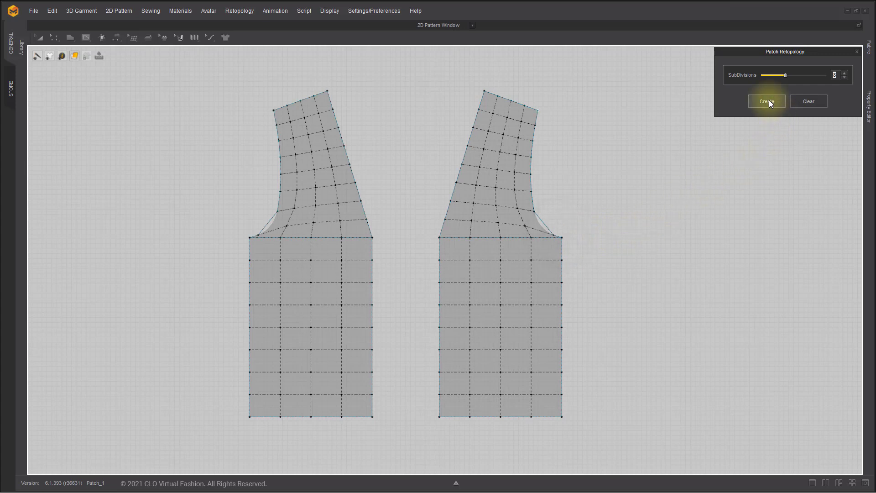
# - Generate quad topology faces from the patch grids on both vest fronts
pyautogui.click(765, 101)
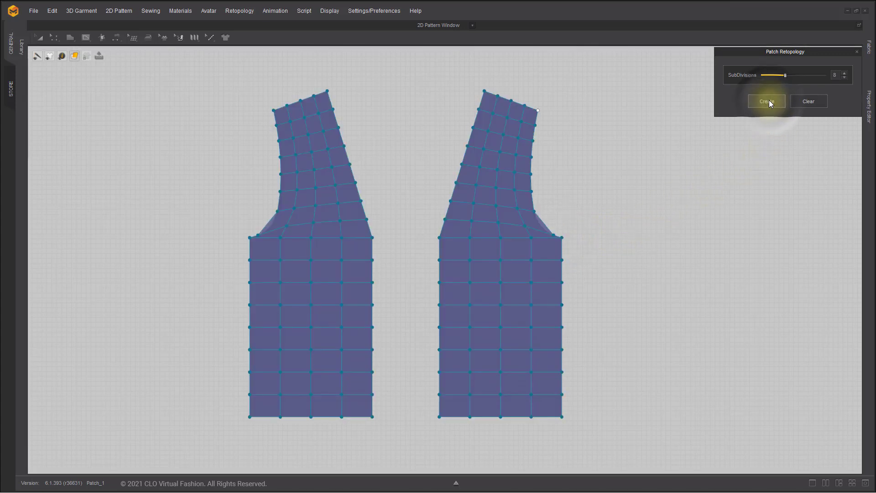
pyautogui.click(766, 102)
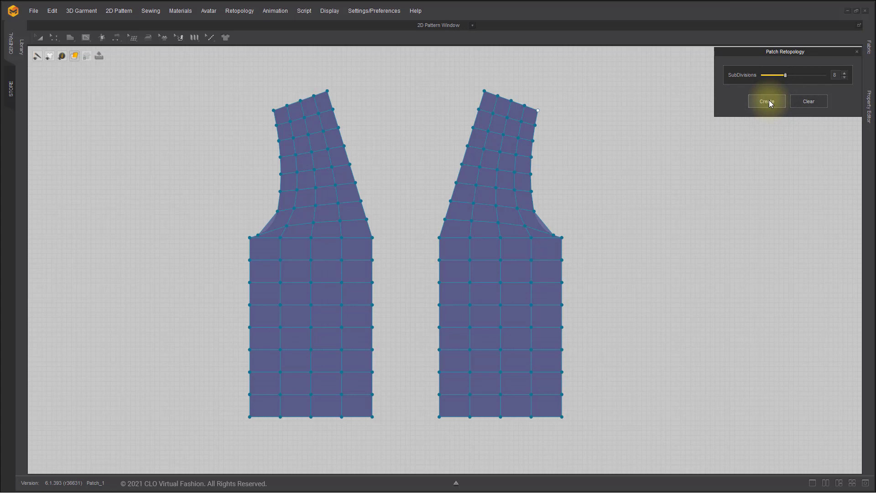
pyautogui.moveTo(784, 225)
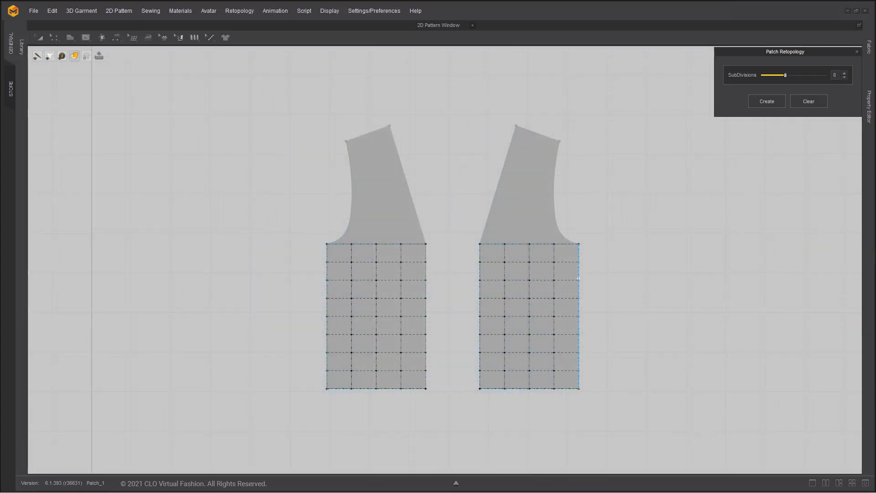
# - Create faces from the lower patch grids, then outline a patch over the upper chest
pyautogui.click(766, 101)
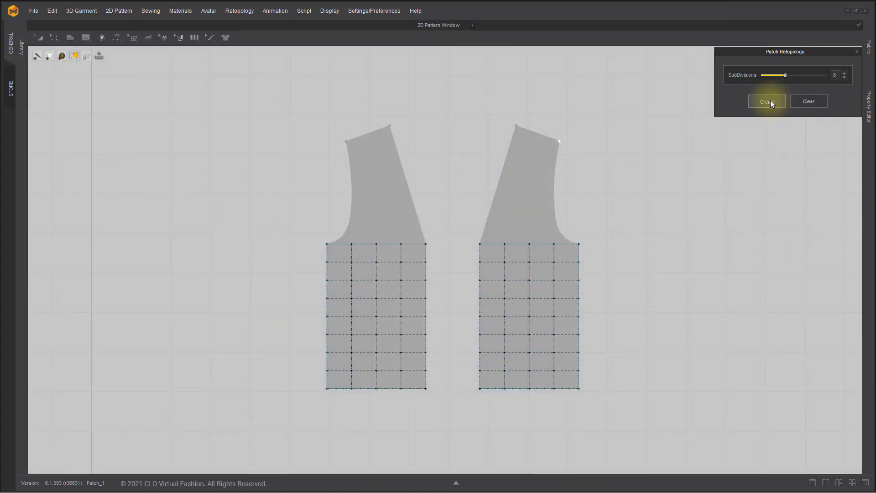
pyautogui.click(765, 101)
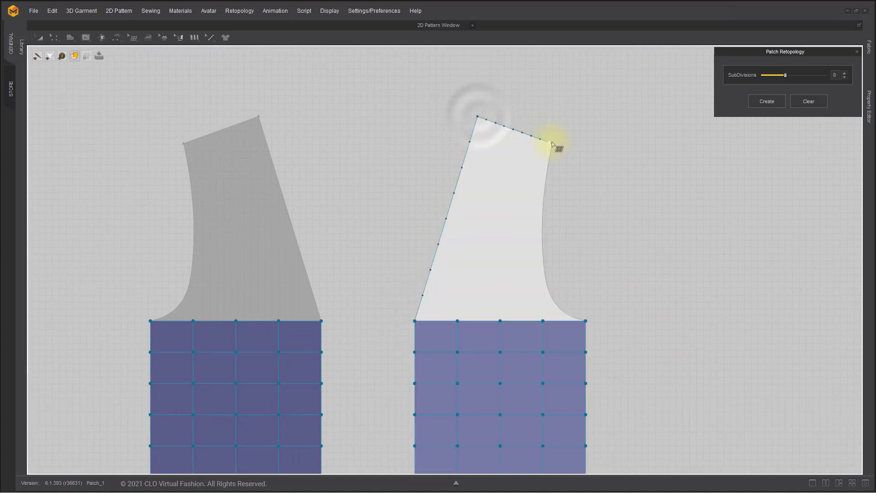
pyautogui.moveTo(558, 137); pyautogui.dragTo(583, 323)
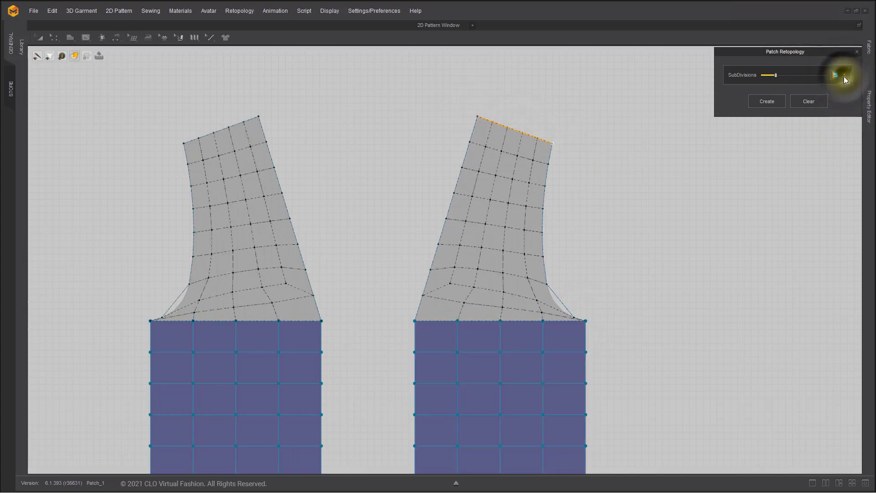
# - Clear and recreate the upper chest patches, then generate their quad faces
pyautogui.click(807, 101)
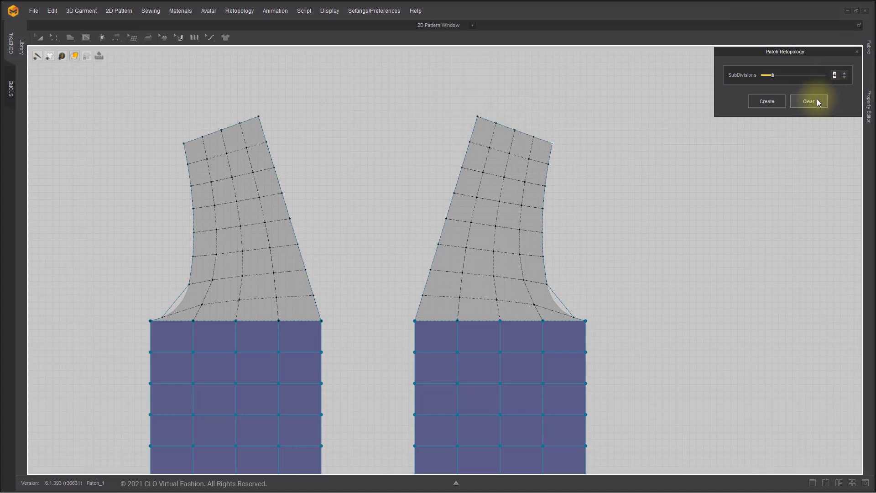
pyautogui.click(808, 101)
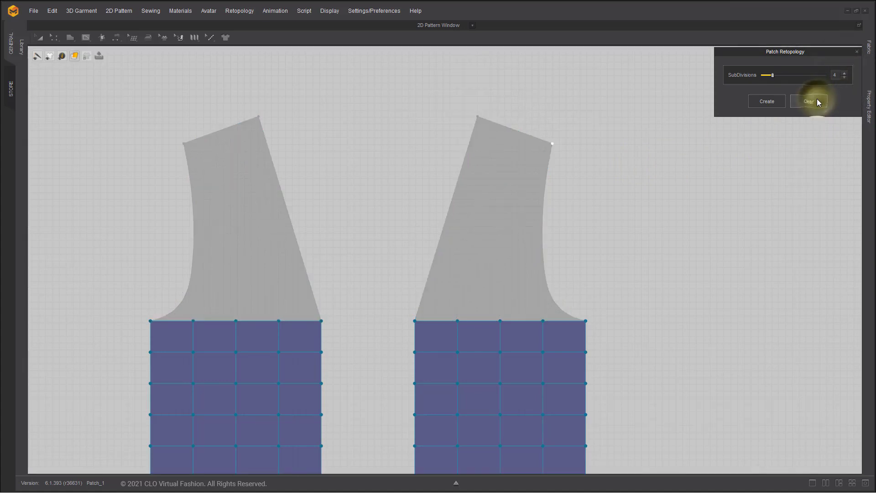
pyautogui.moveTo(646, 202)
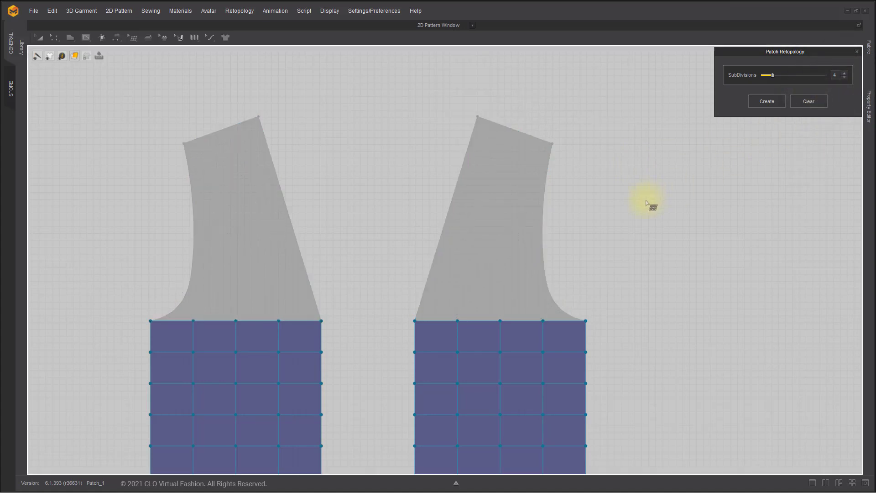
pyautogui.click(766, 101)
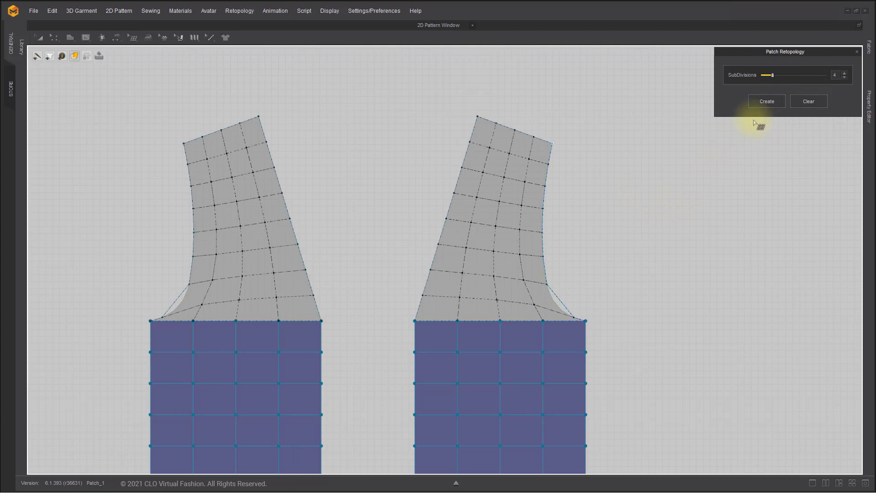
pyautogui.click(766, 101)
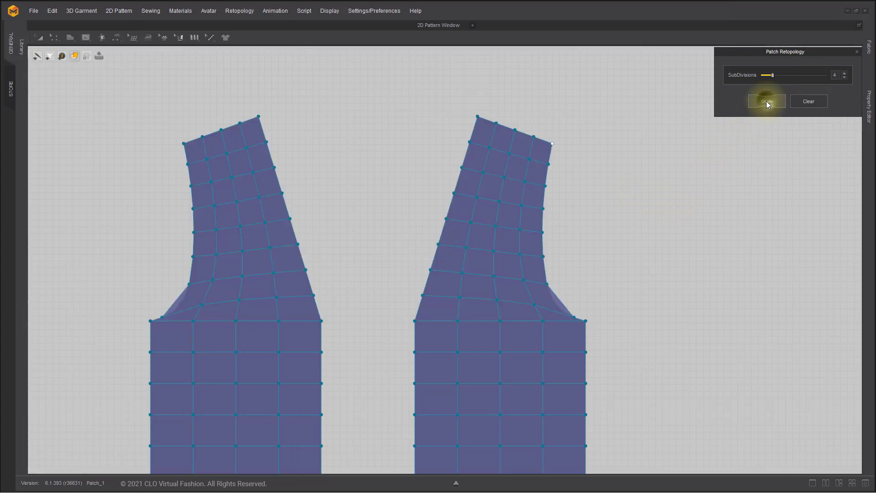
pyautogui.click(765, 101)
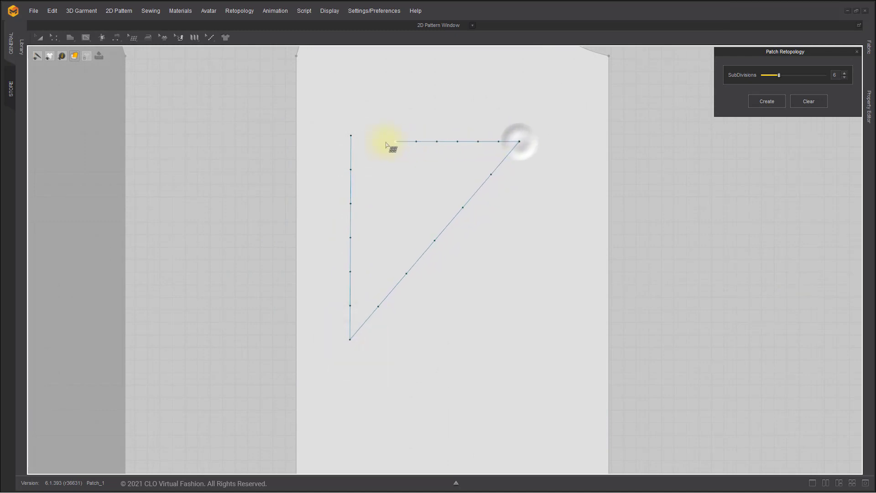
# - Close a triangular patch, outline a rectangular patch, and draw a diagonal split across the pentagon
pyautogui.click(766, 101)
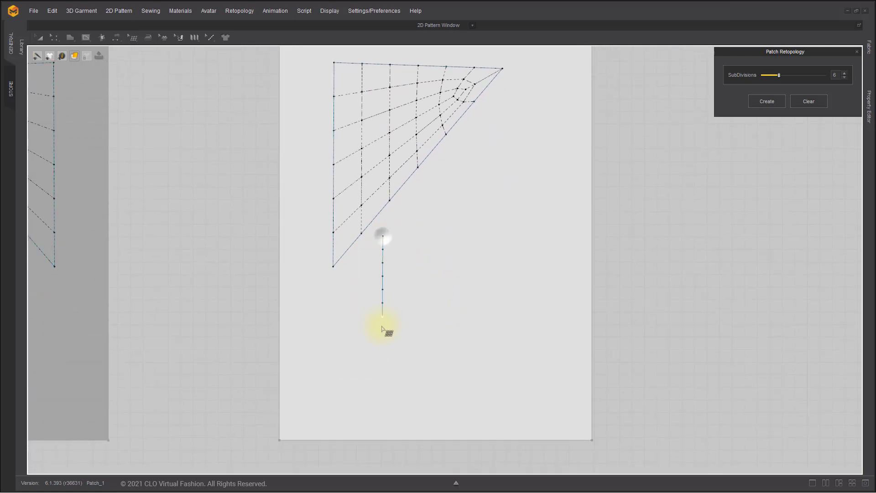
pyautogui.moveTo(383, 304); pyautogui.dragTo(435, 400)
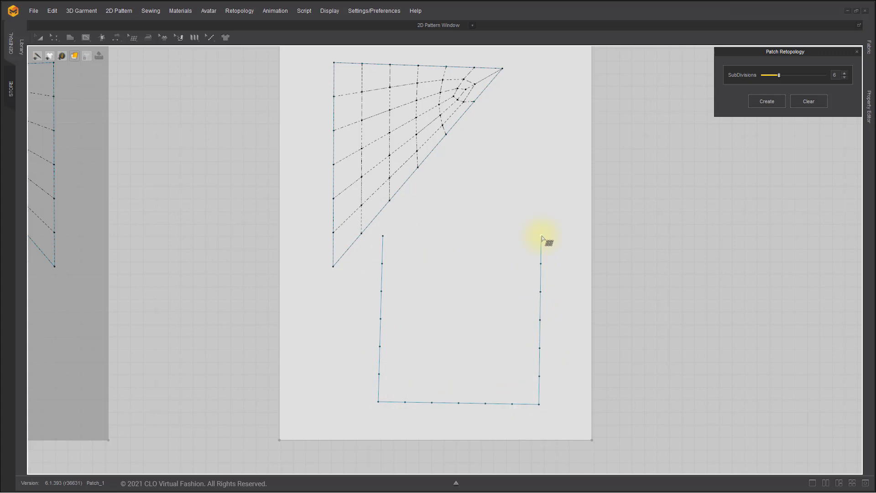
pyautogui.click(765, 101)
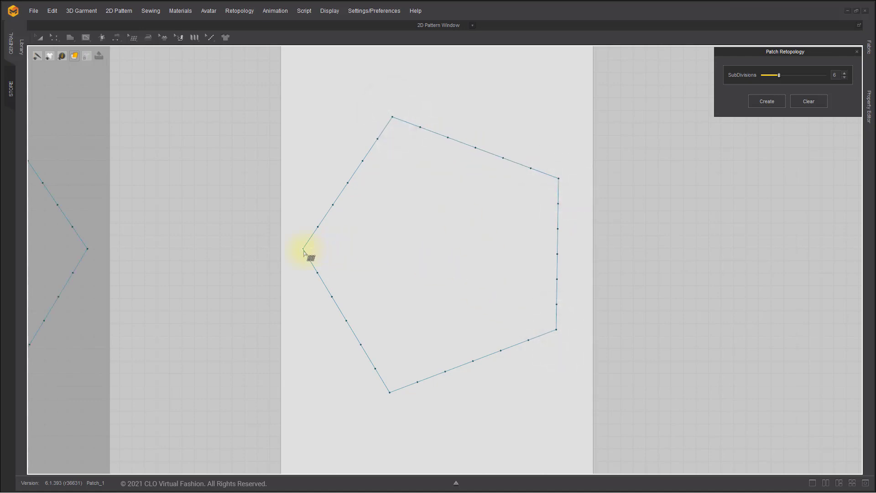
pyautogui.moveTo(304, 251); pyautogui.dragTo(558, 185)
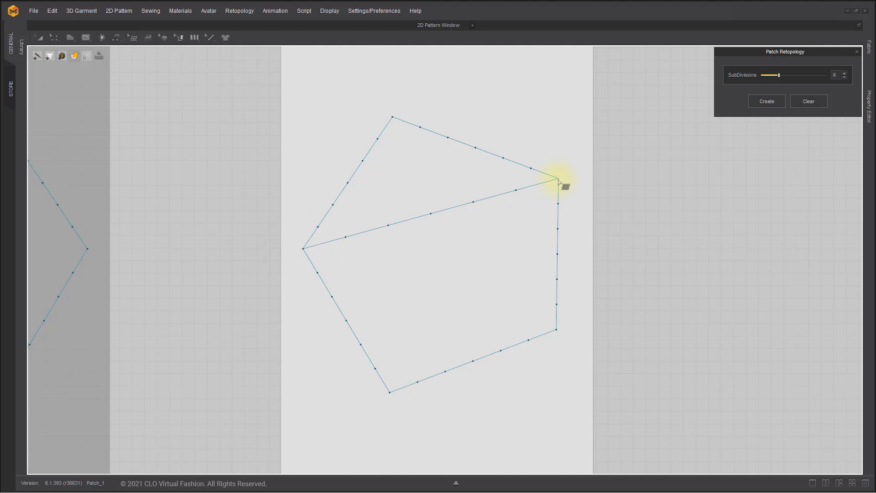
pyautogui.click(766, 102)
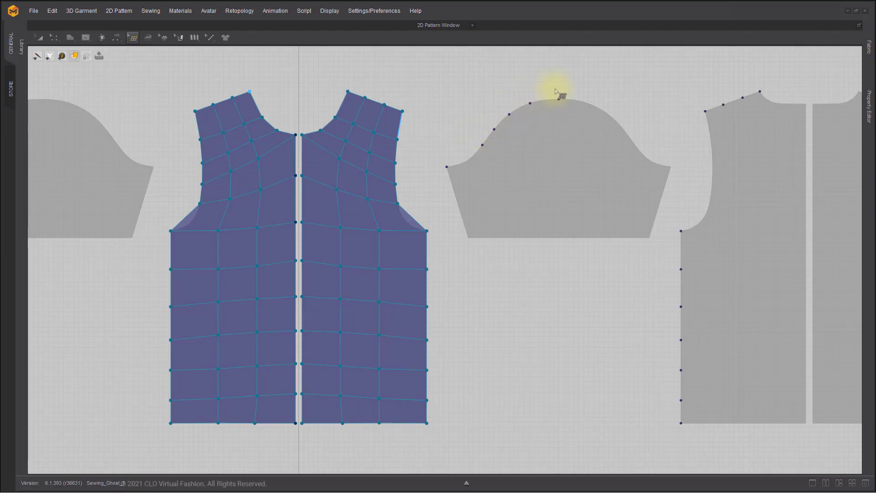
pyautogui.moveTo(687, 114)
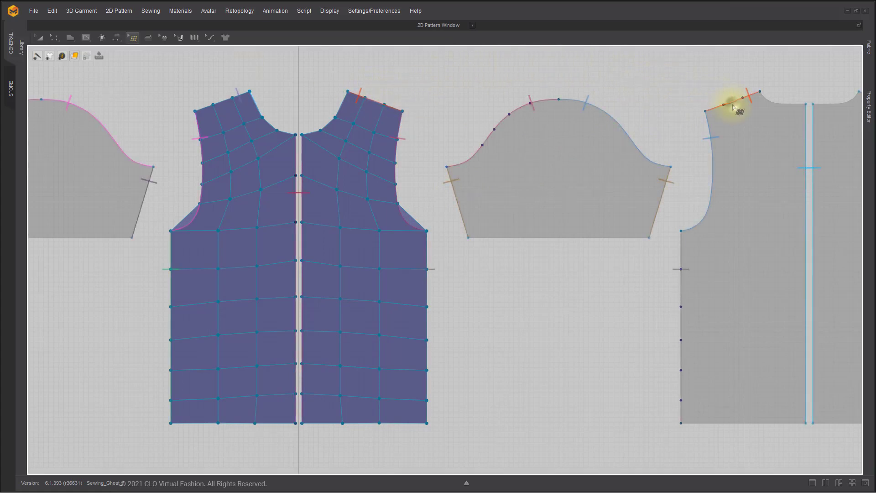
pyautogui.moveTo(497, 122)
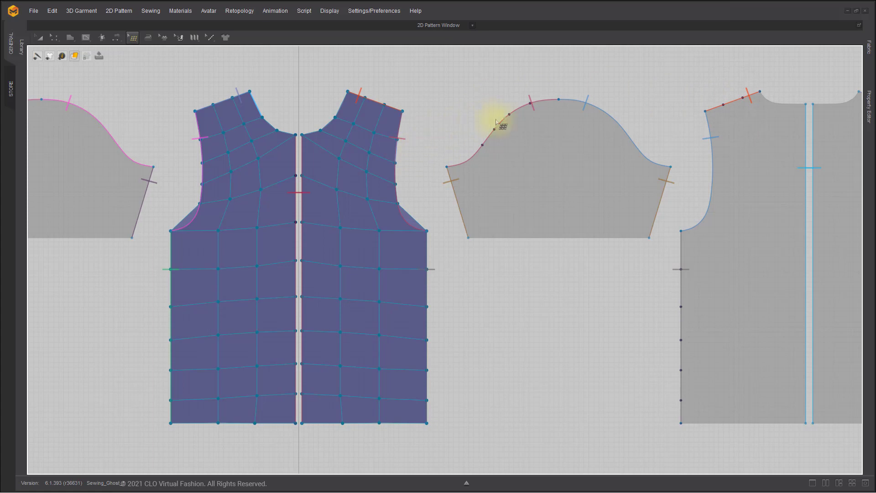
pyautogui.moveTo(431, 249)
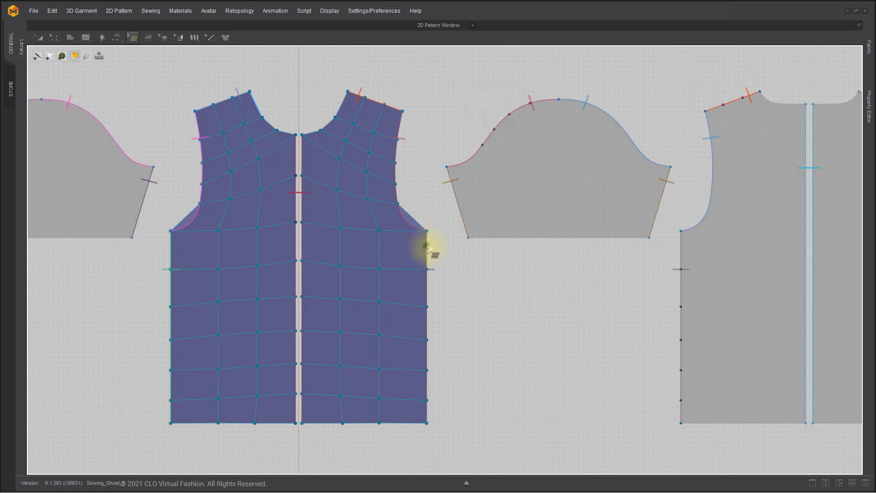